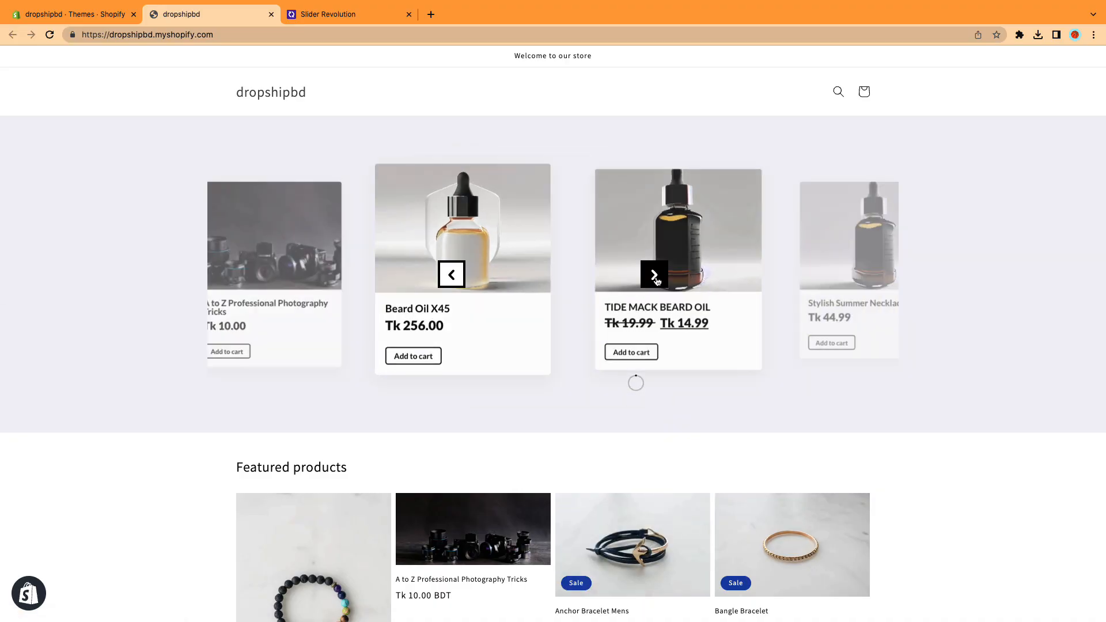
# Preview the finished product carousel by advancing it through several products.
pyautogui.click(654, 274)
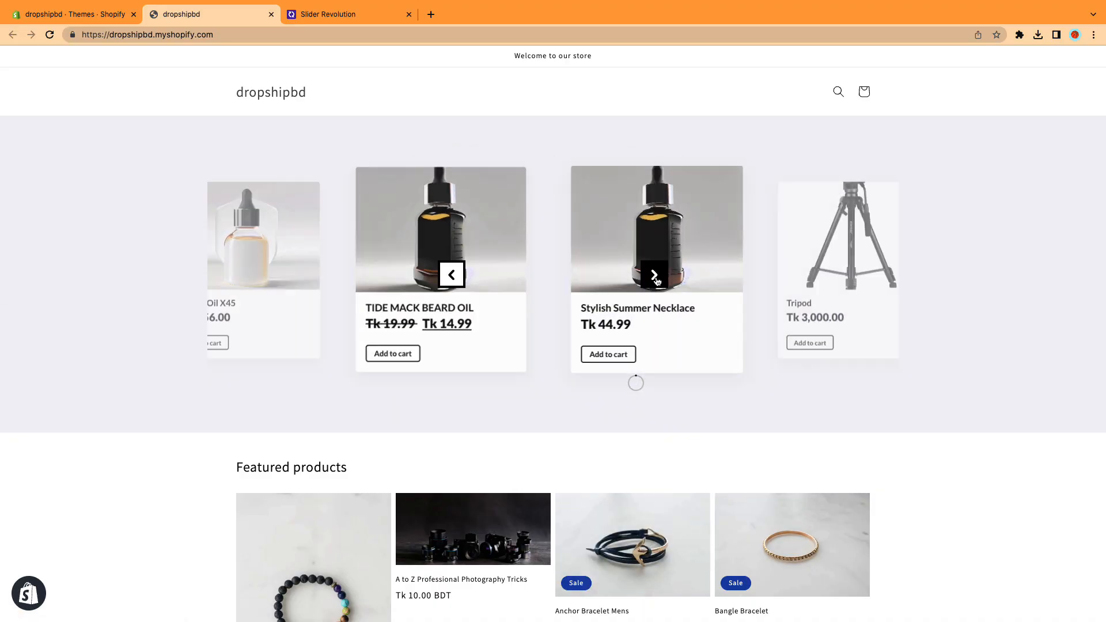
pyautogui.click(653, 274)
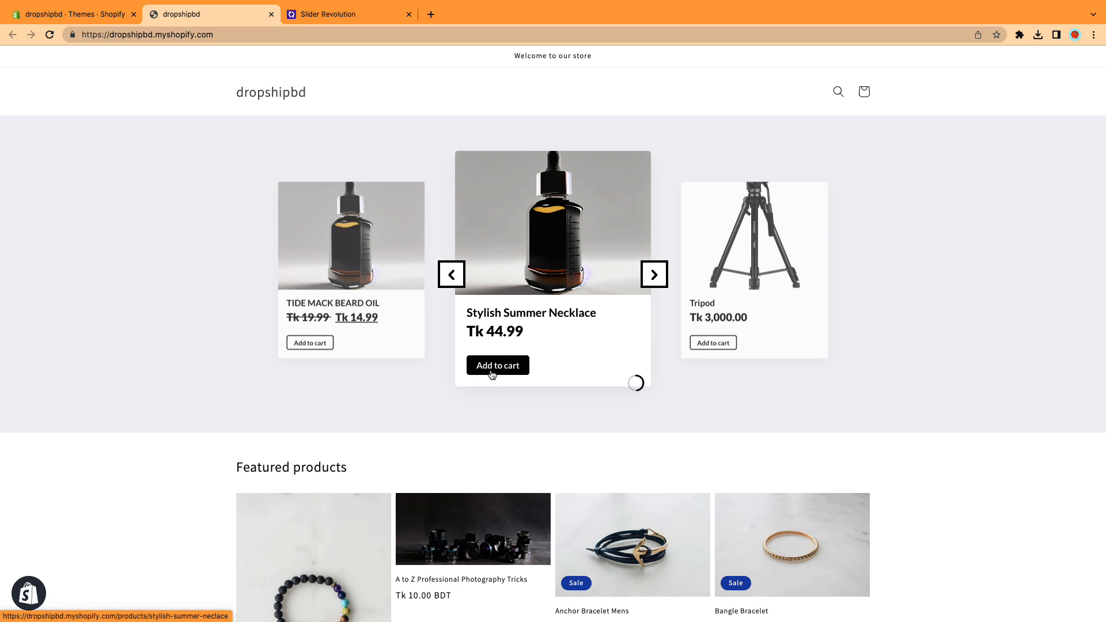
pyautogui.click(655, 274)
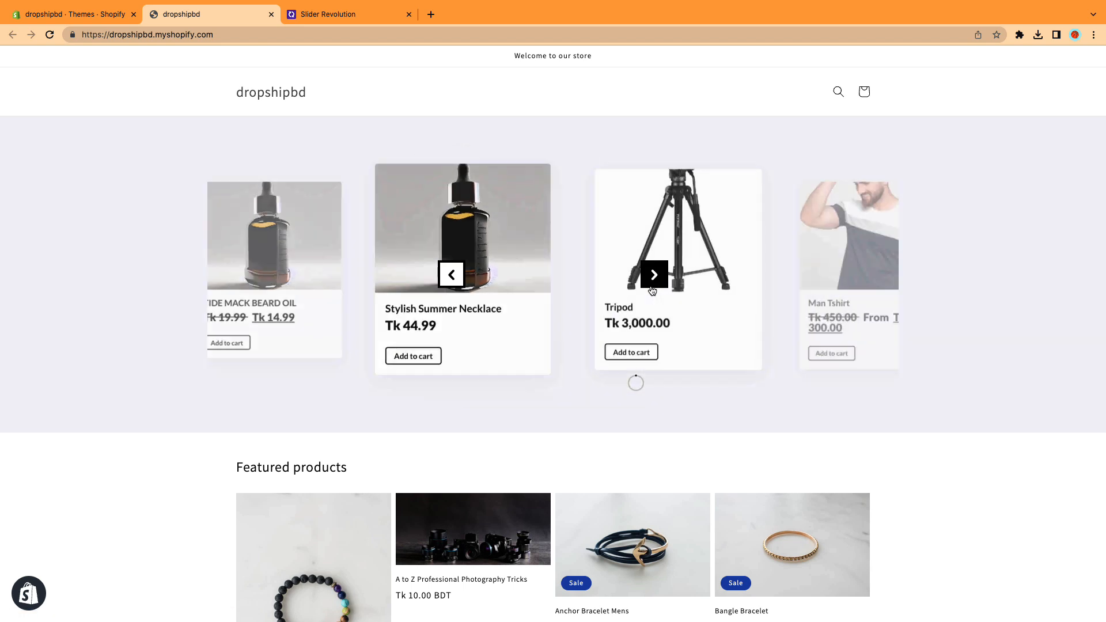
pyautogui.click(653, 274)
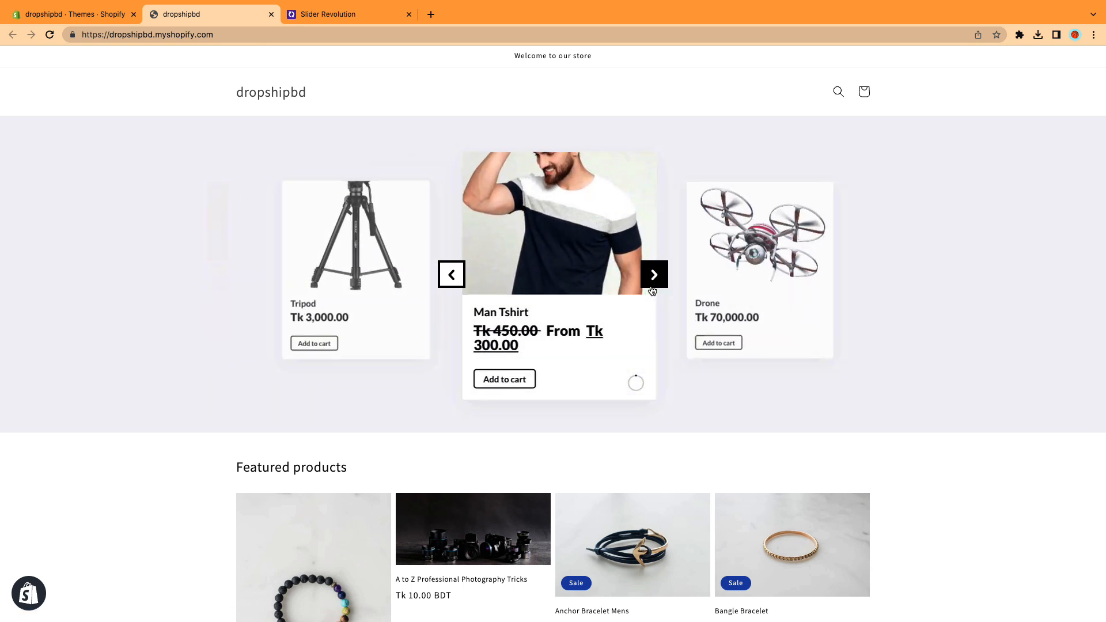
pyautogui.click(653, 274)
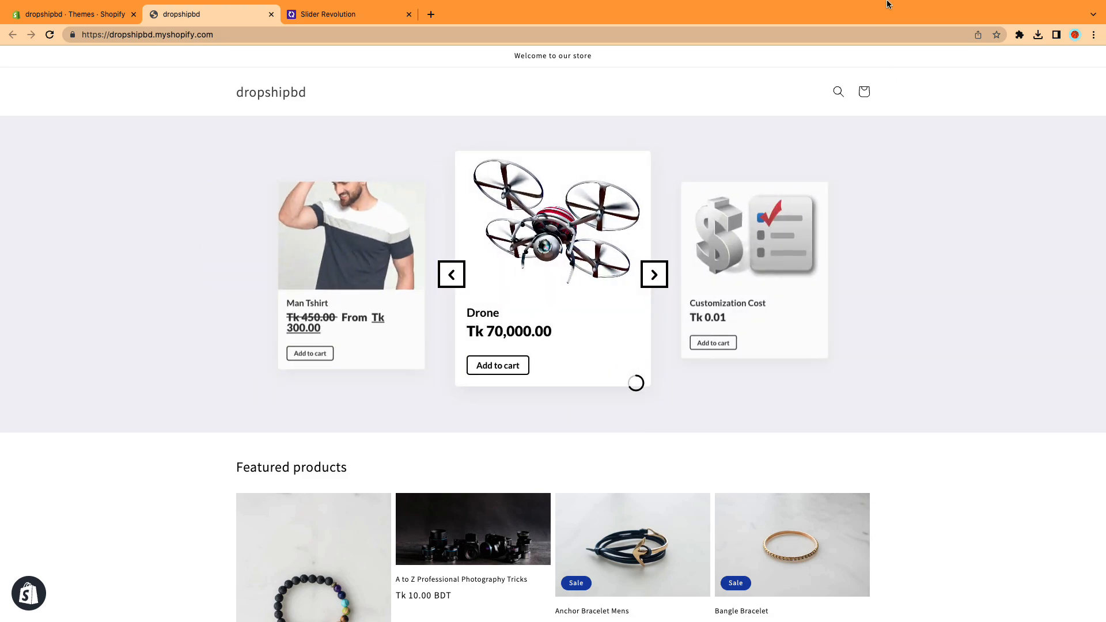
# Add the Slider Revolution app to the store from its App Store listing.
pyautogui.click(345, 14)
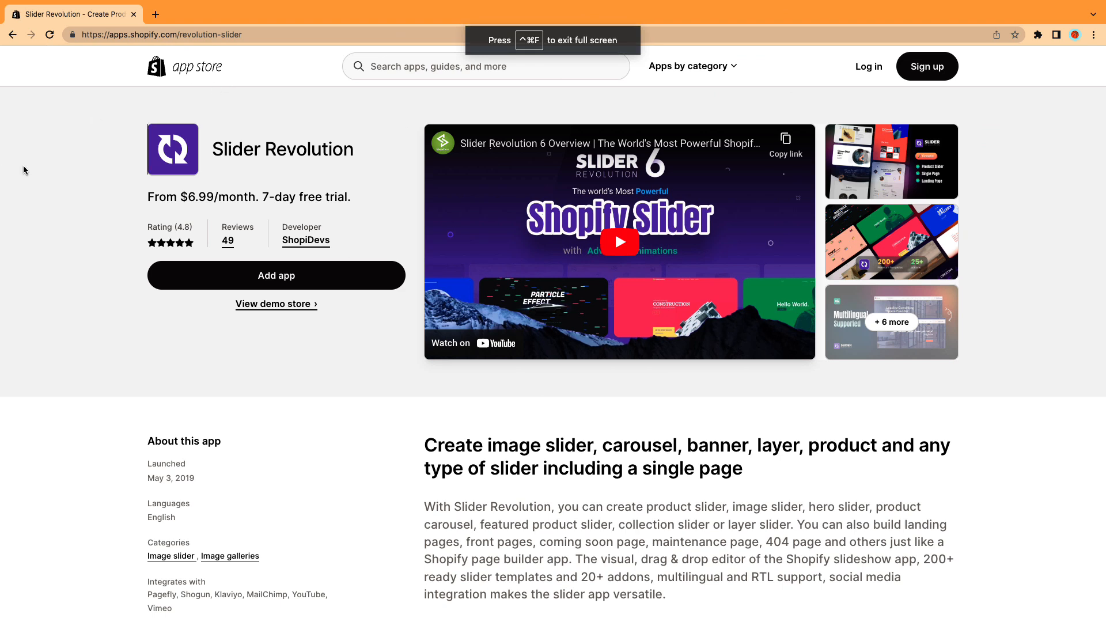
pyautogui.moveTo(318, 283)
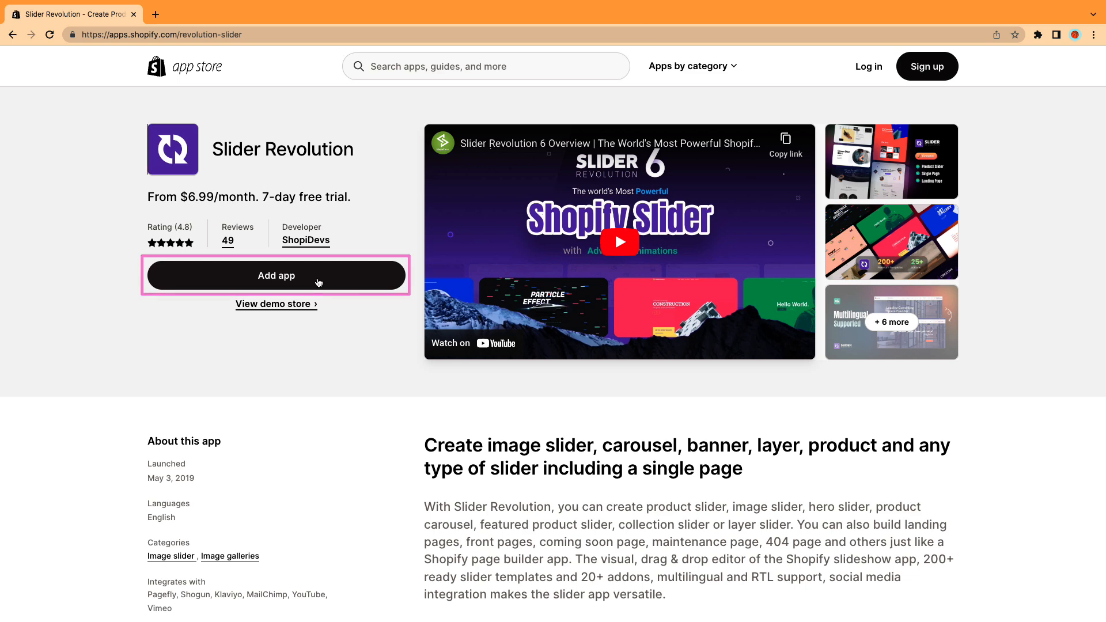
pyautogui.click(275, 275)
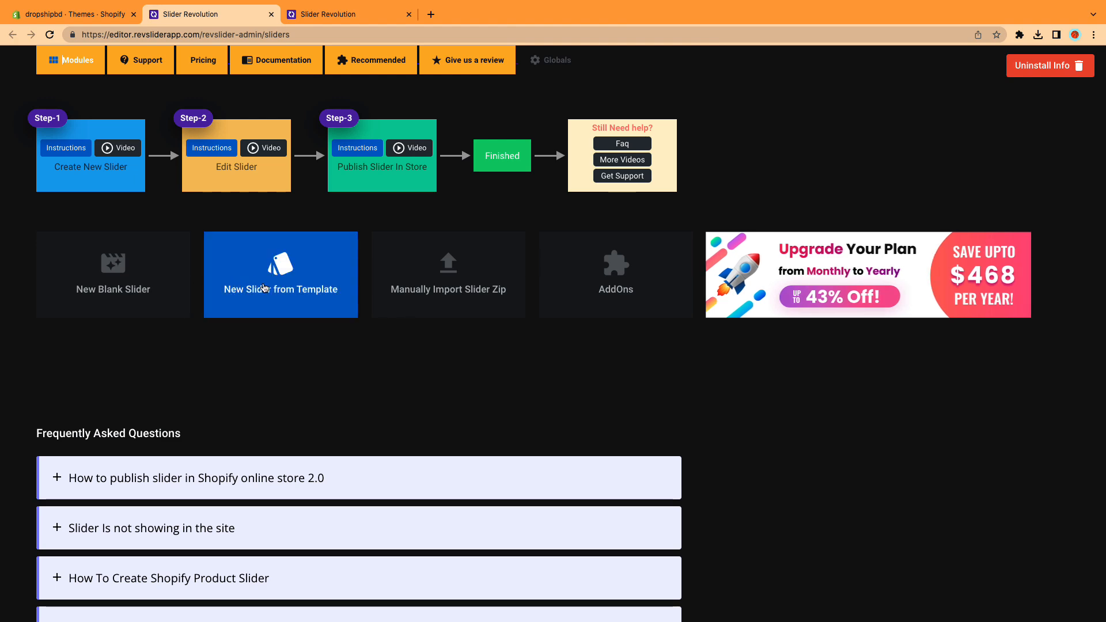
# Browse product templates to the Woo Carousel One Template in the Shopify Product Slider Pack.
pyautogui.click(280, 274)
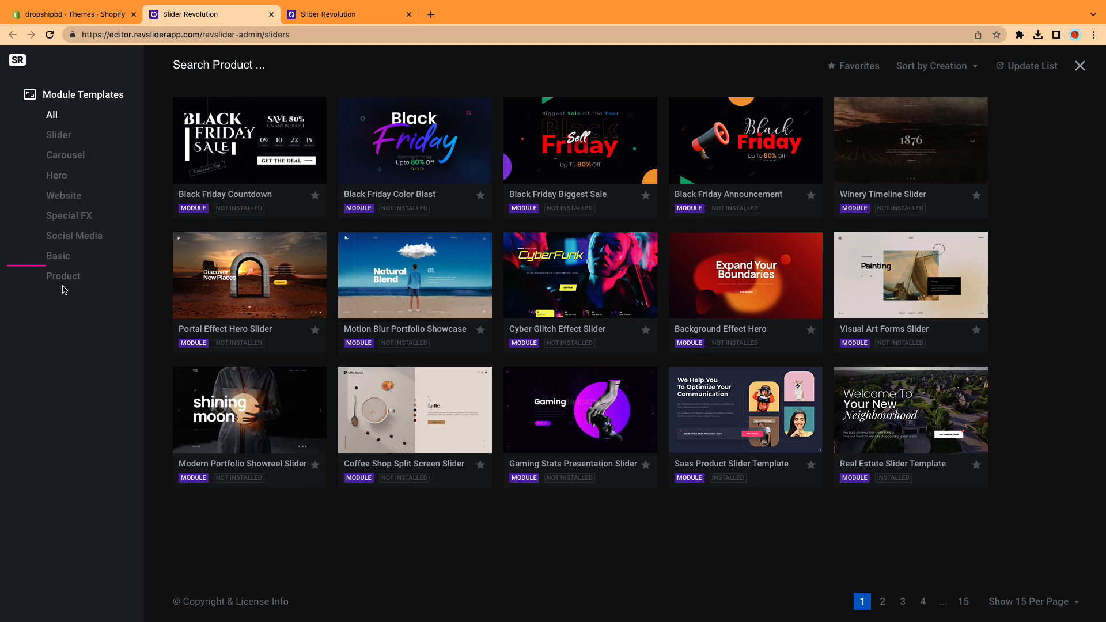
pyautogui.click(62, 275)
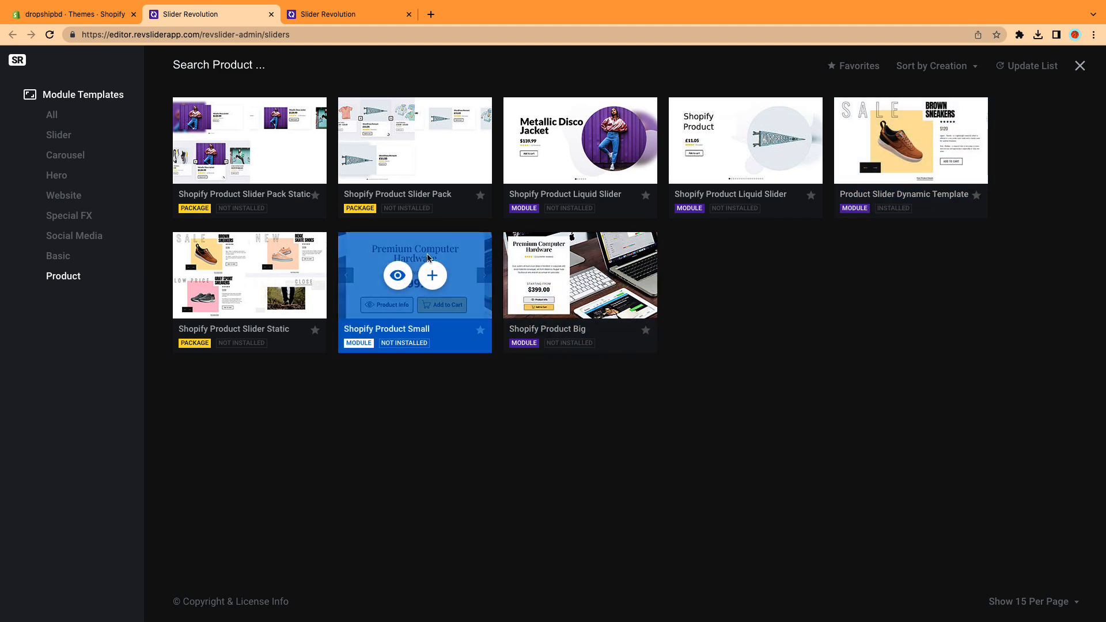
pyautogui.click(413, 140)
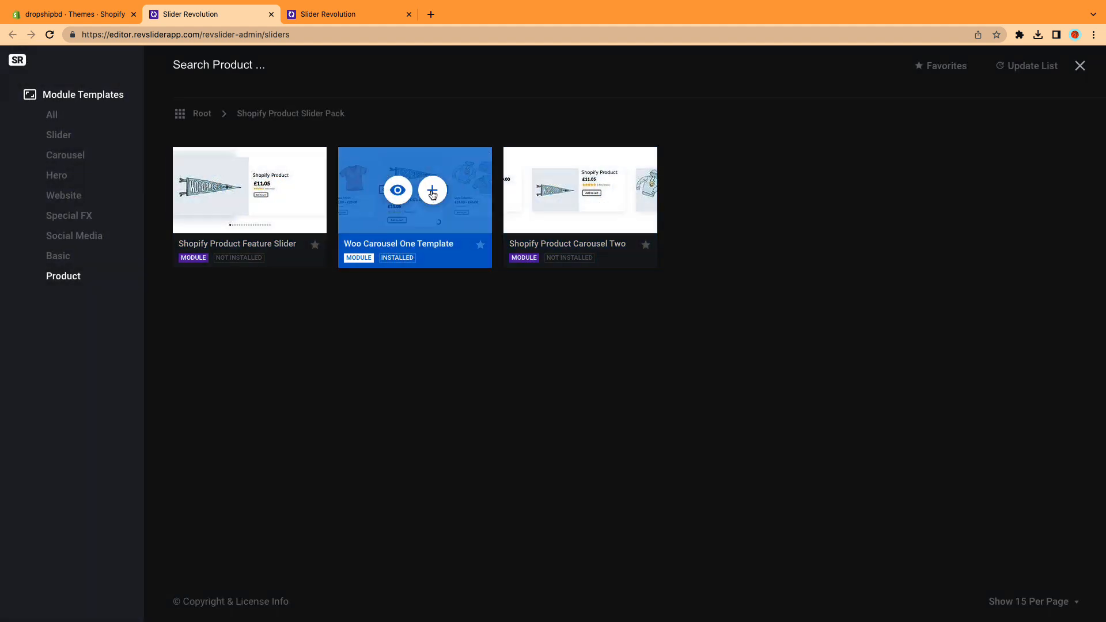
pyautogui.click(432, 190)
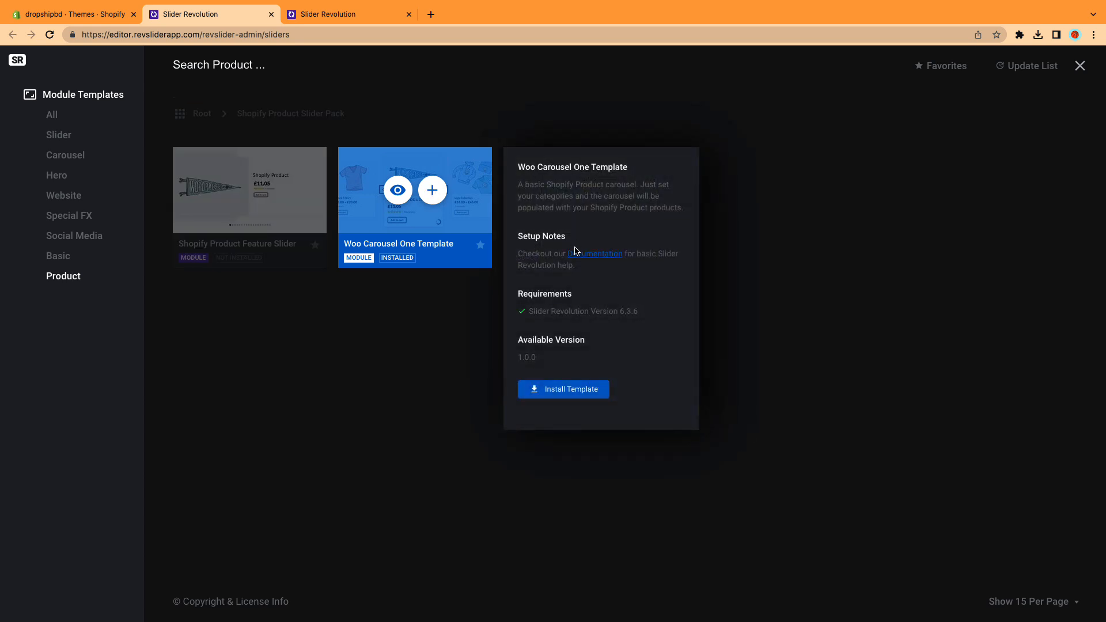
# Install Woo Carousel One as the Product Carousel One slider and open it in the editor.
pyautogui.click(563, 388)
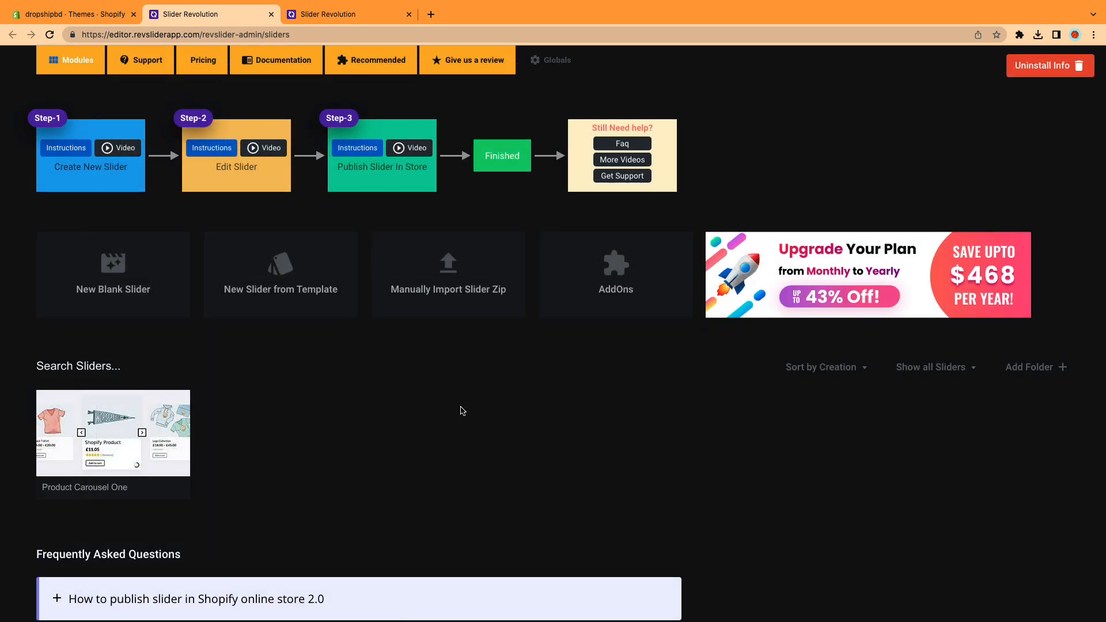
pyautogui.moveTo(113, 432)
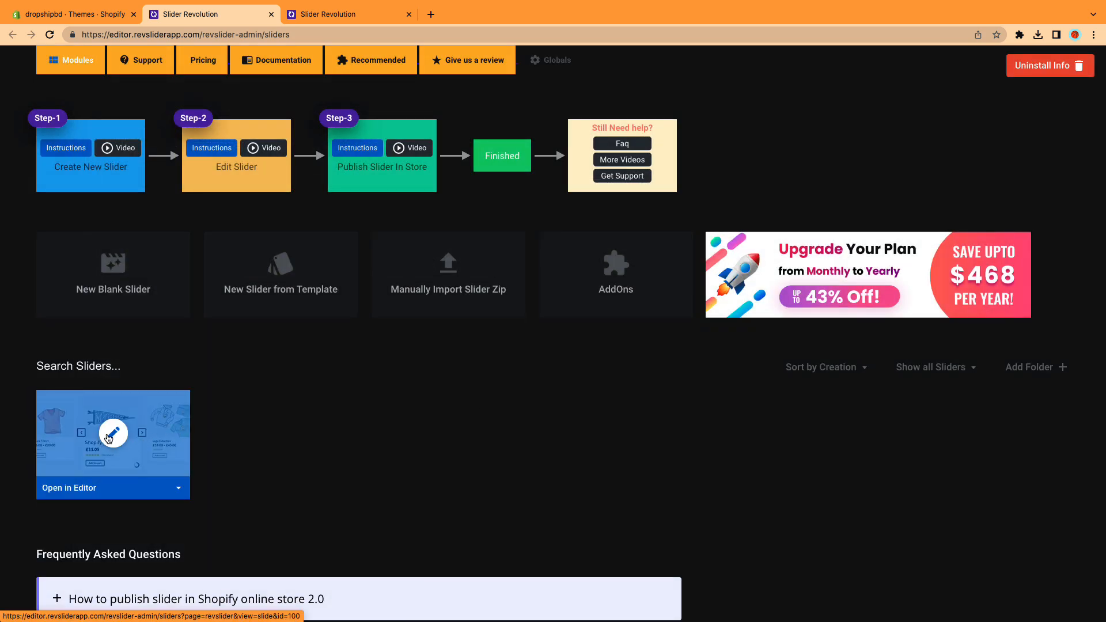
pyautogui.click(113, 432)
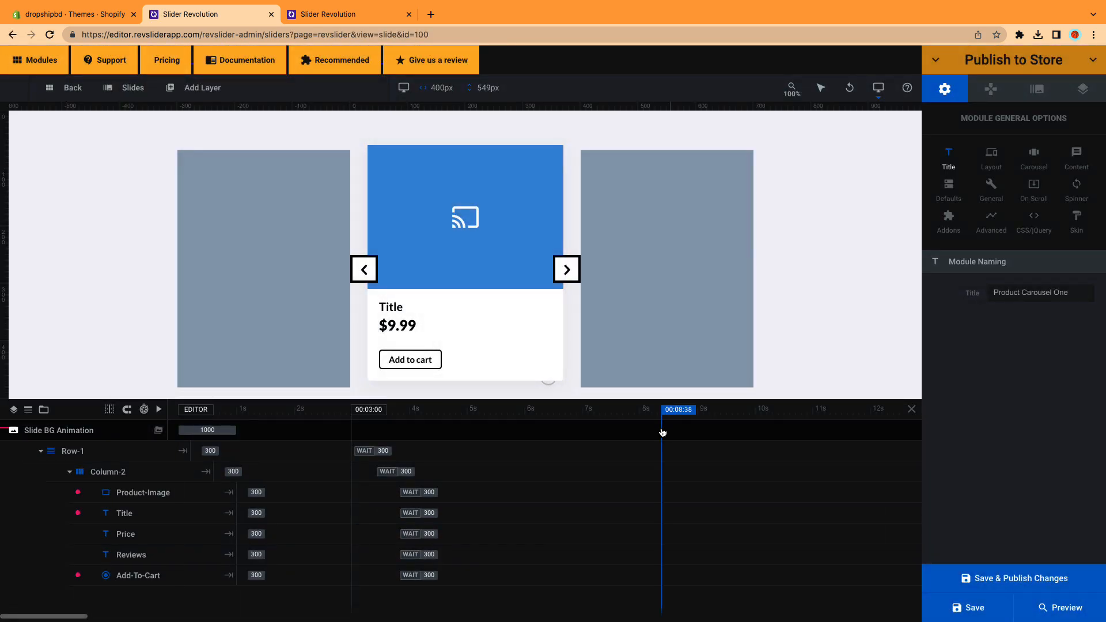
pyautogui.click(74, 14)
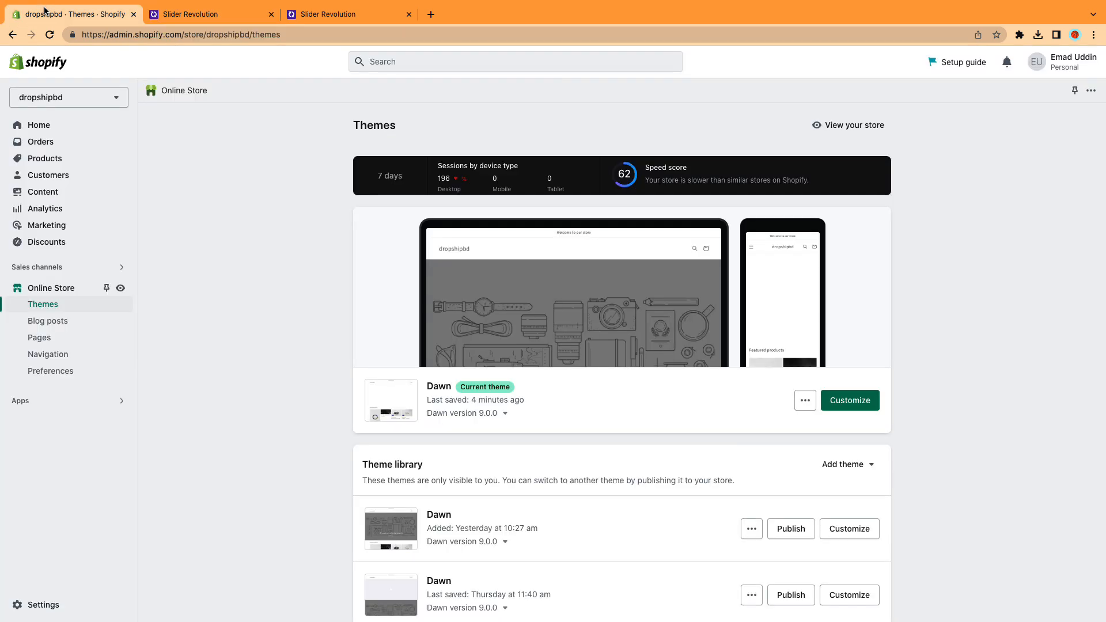
# Review the store's product collections in Shopify admin, then return to the slider editor.
pyautogui.click(44, 158)
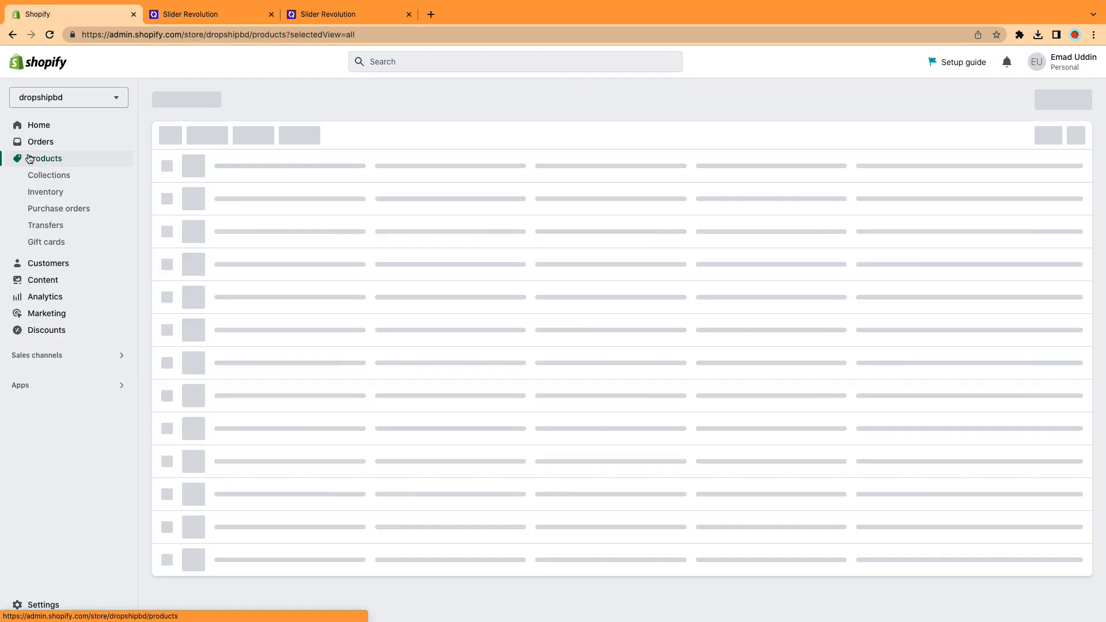
pyautogui.click(49, 175)
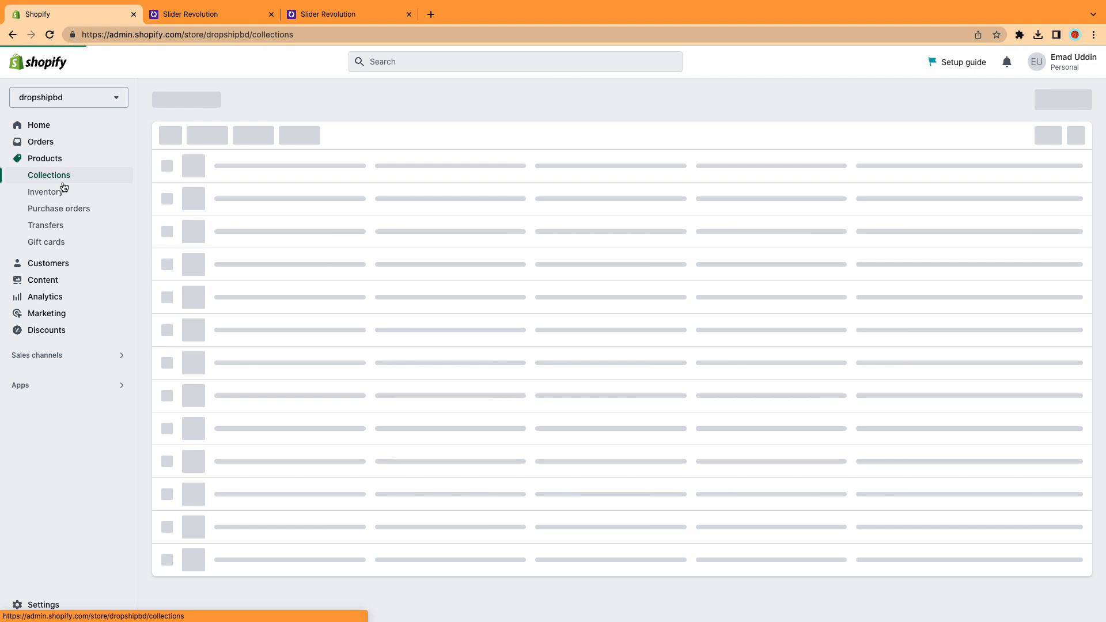
pyautogui.click(48, 174)
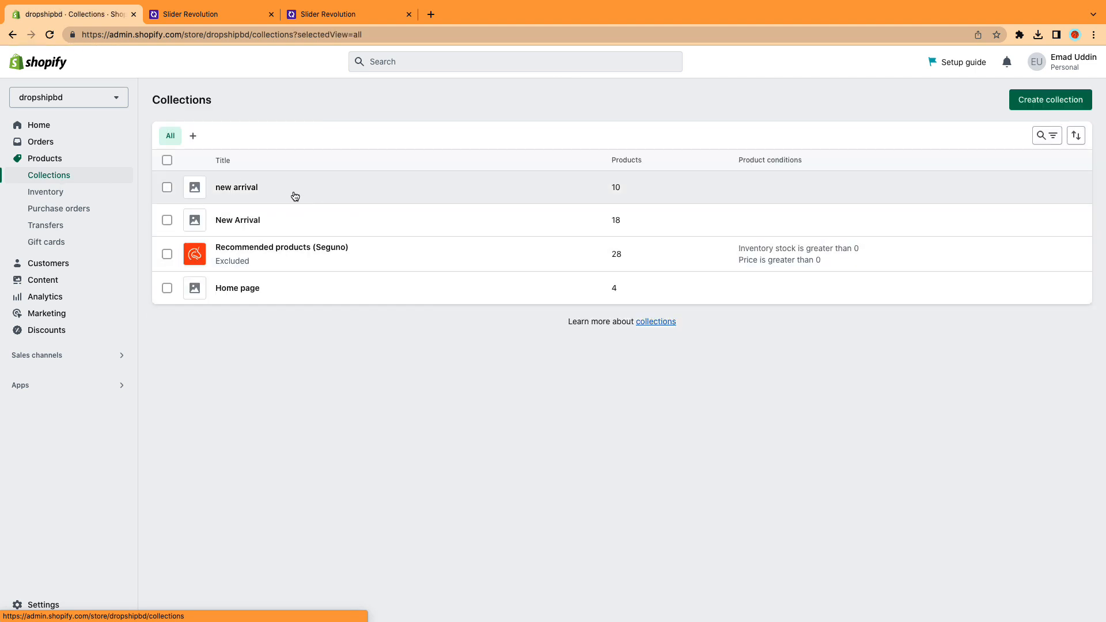
pyautogui.click(210, 14)
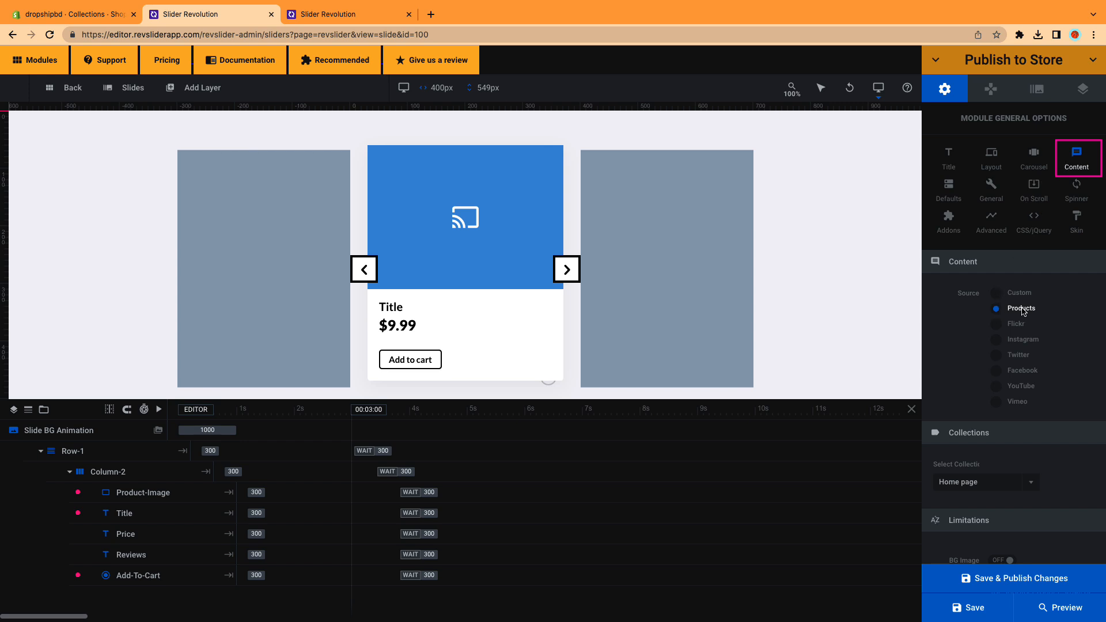
# Feed the carousel from the 'new arrival' collection, save, and publish it to the store theme.
pyautogui.click(984, 482)
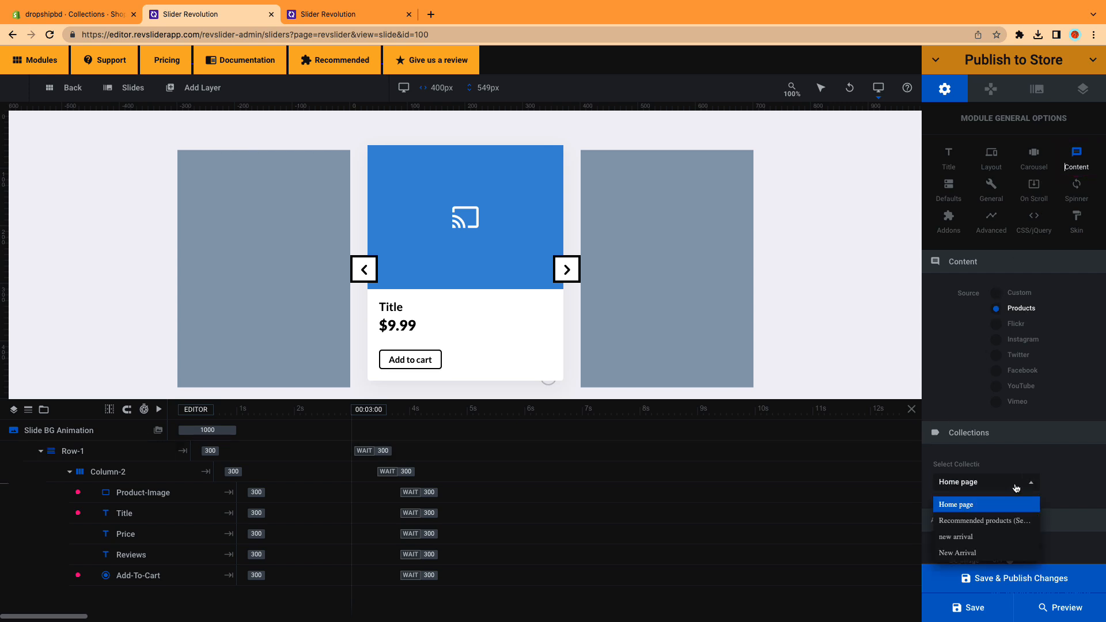
pyautogui.moveTo(968, 537)
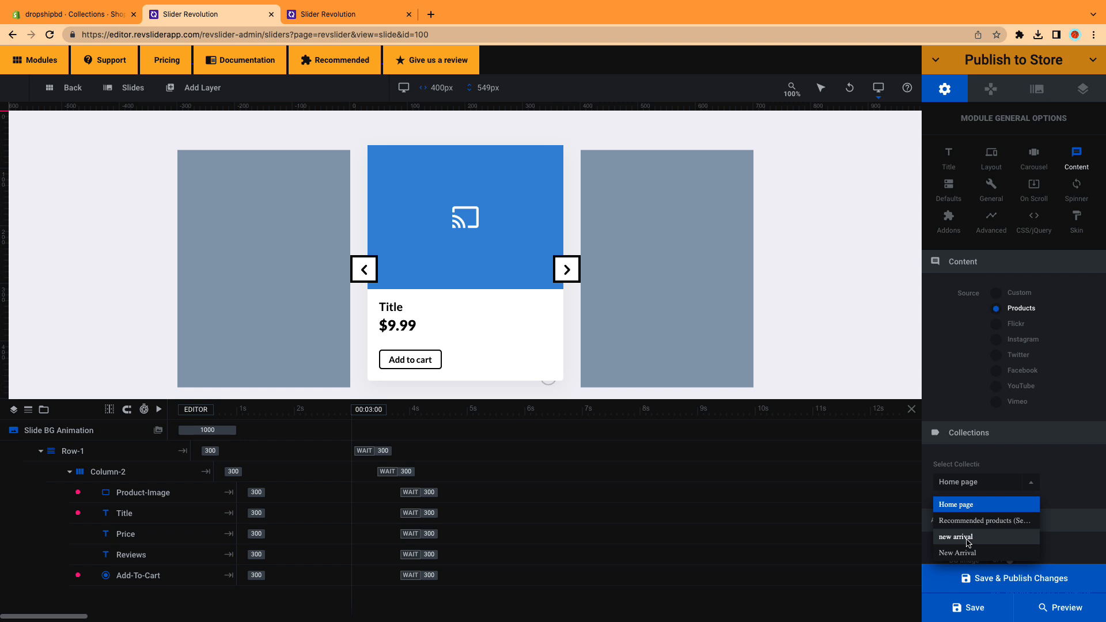
pyautogui.click(953, 536)
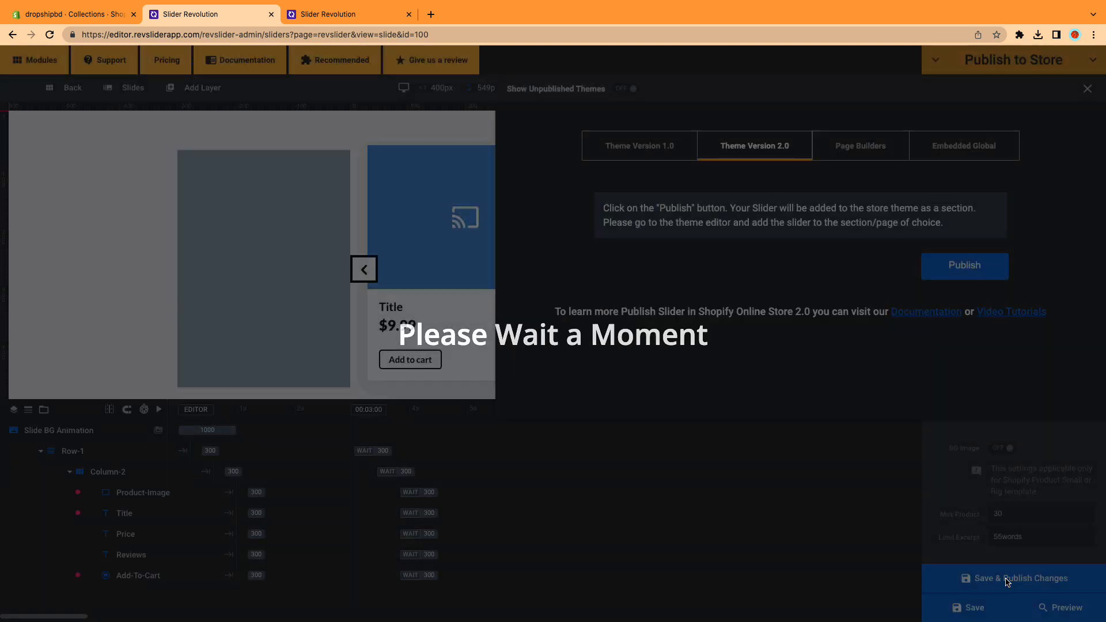
pyautogui.click(963, 266)
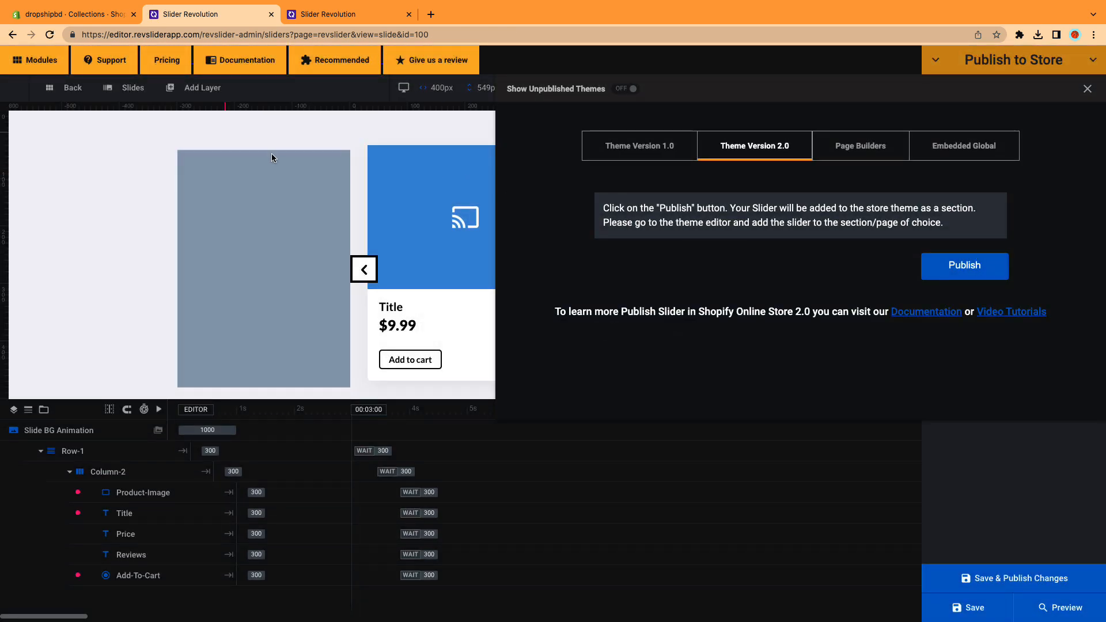
pyautogui.click(70, 14)
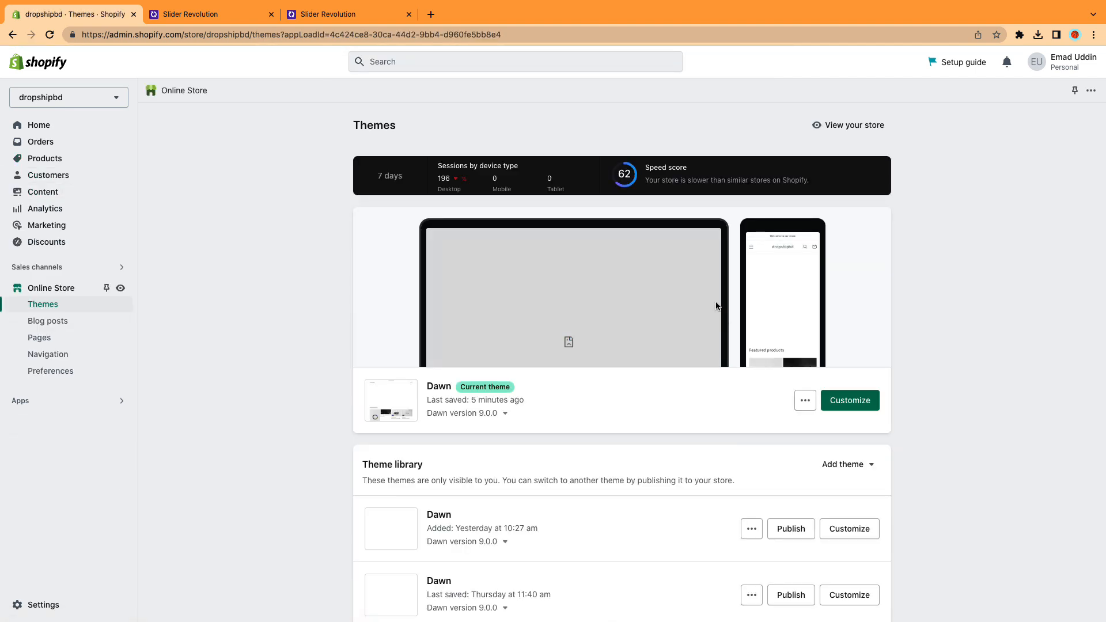
# Add a Slider Revolution section to the Dawn home page header in the theme editor.
pyautogui.click(849, 400)
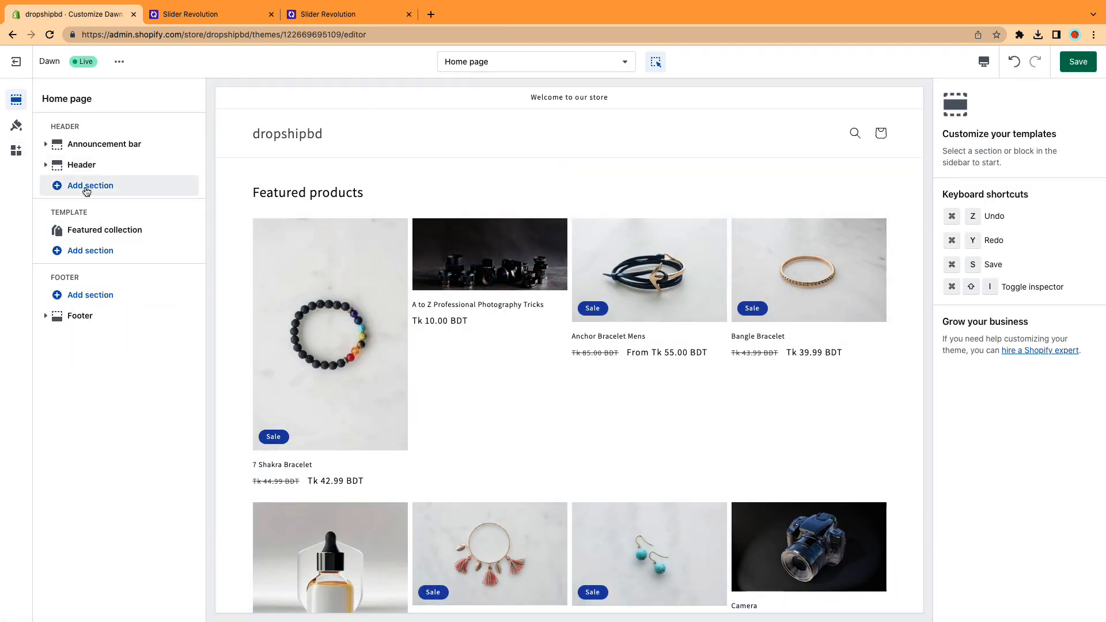
pyautogui.click(105, 229)
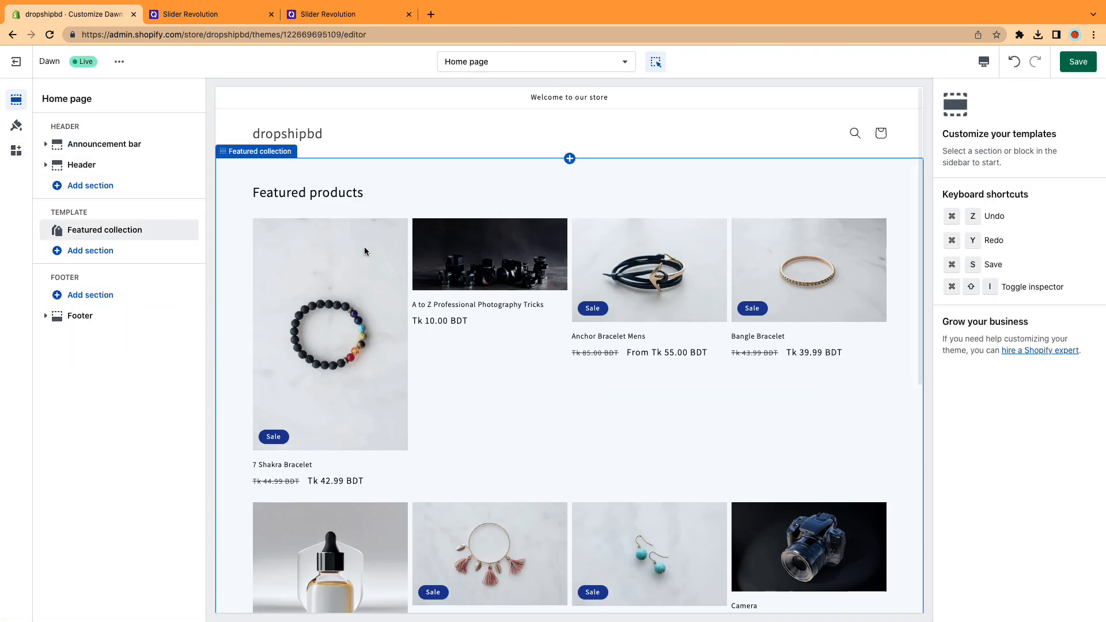
pyautogui.click(90, 184)
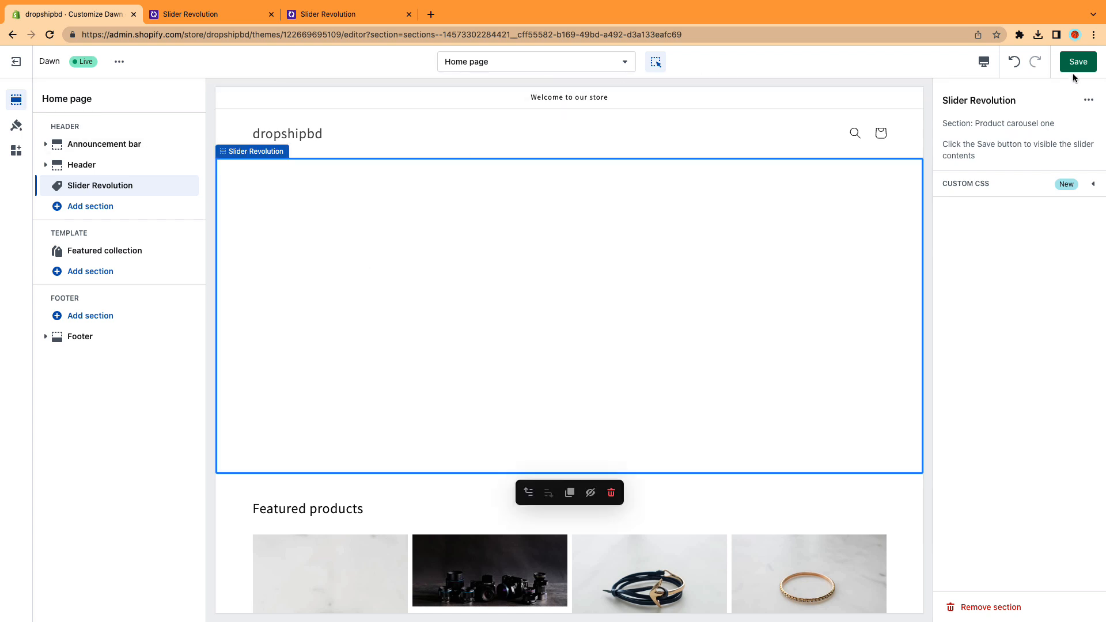
# Save the home page and check the carousel advances through products.
pyautogui.click(1077, 61)
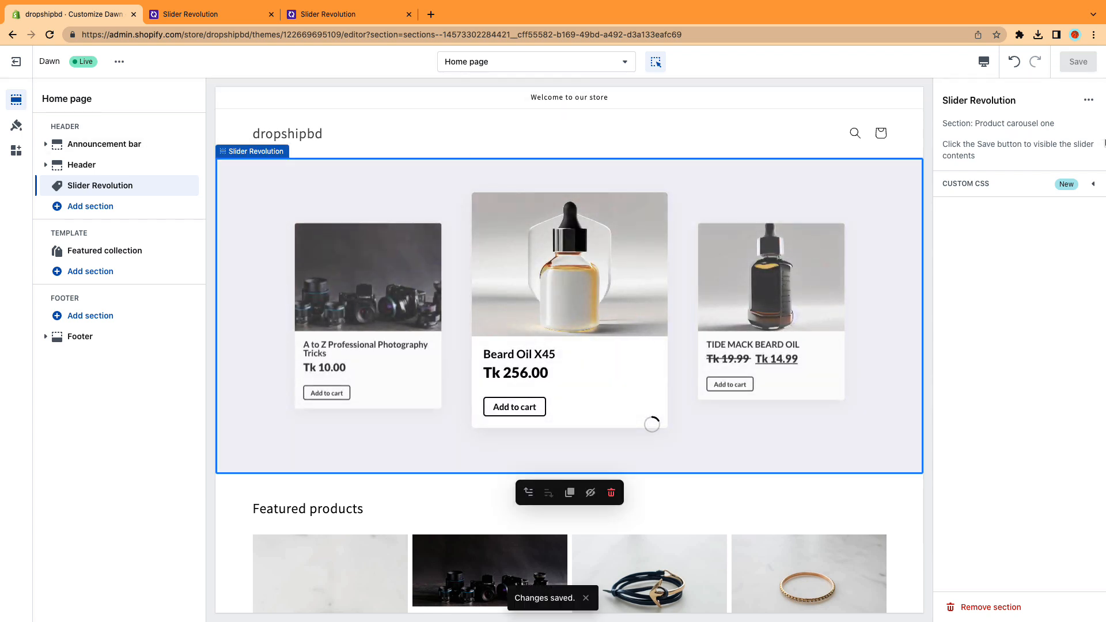
pyautogui.click(670, 315)
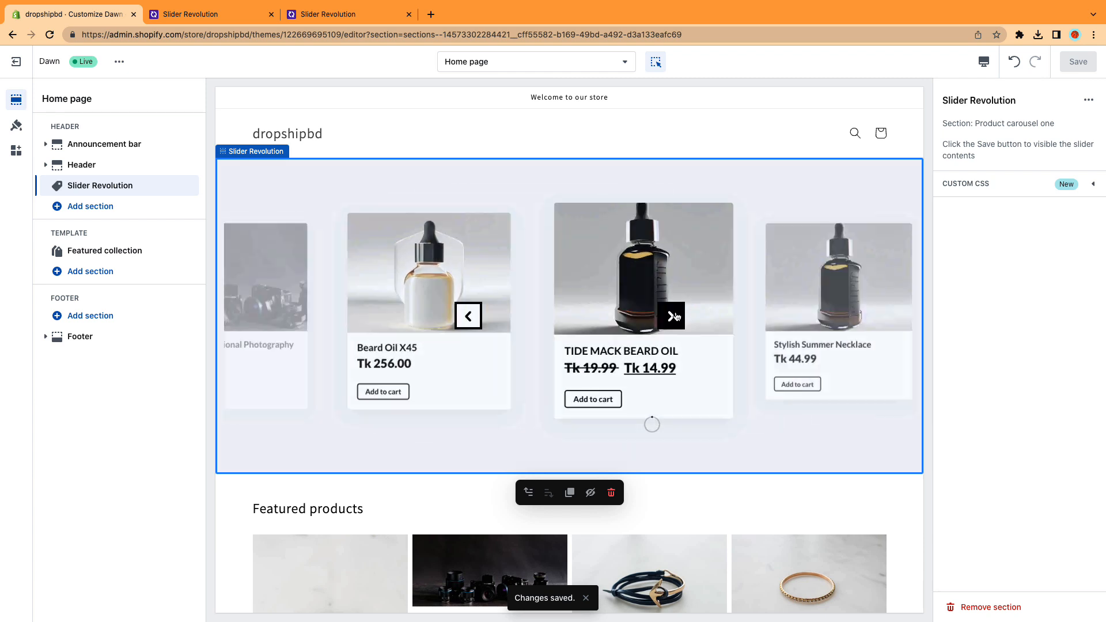
pyautogui.click(671, 315)
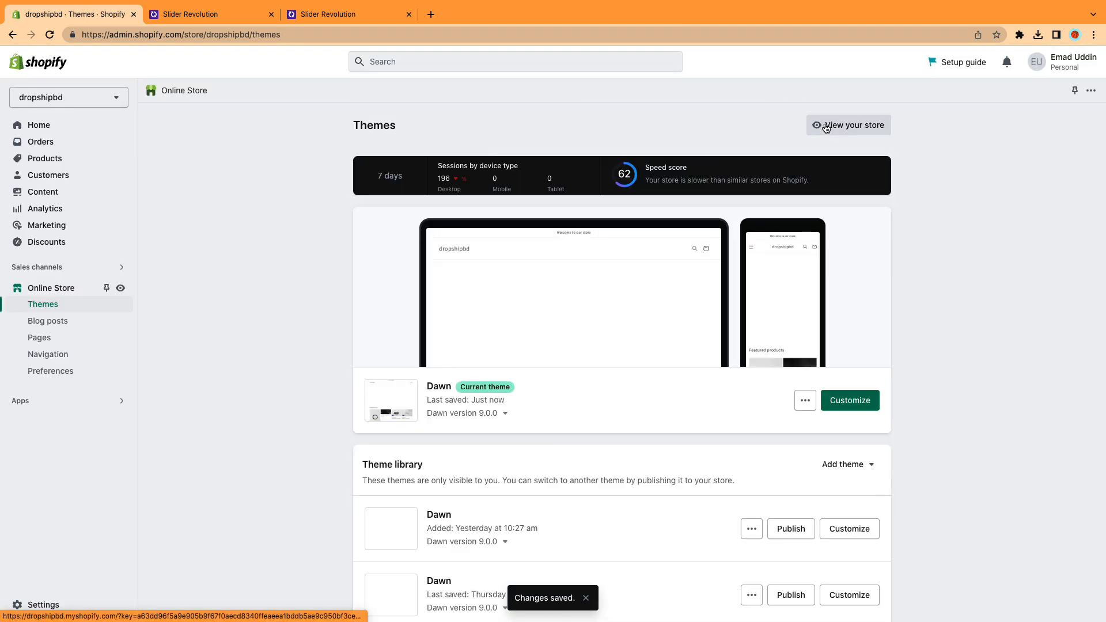
# View the live dropshipbd storefront and step the home page carousel through products.
pyautogui.click(849, 124)
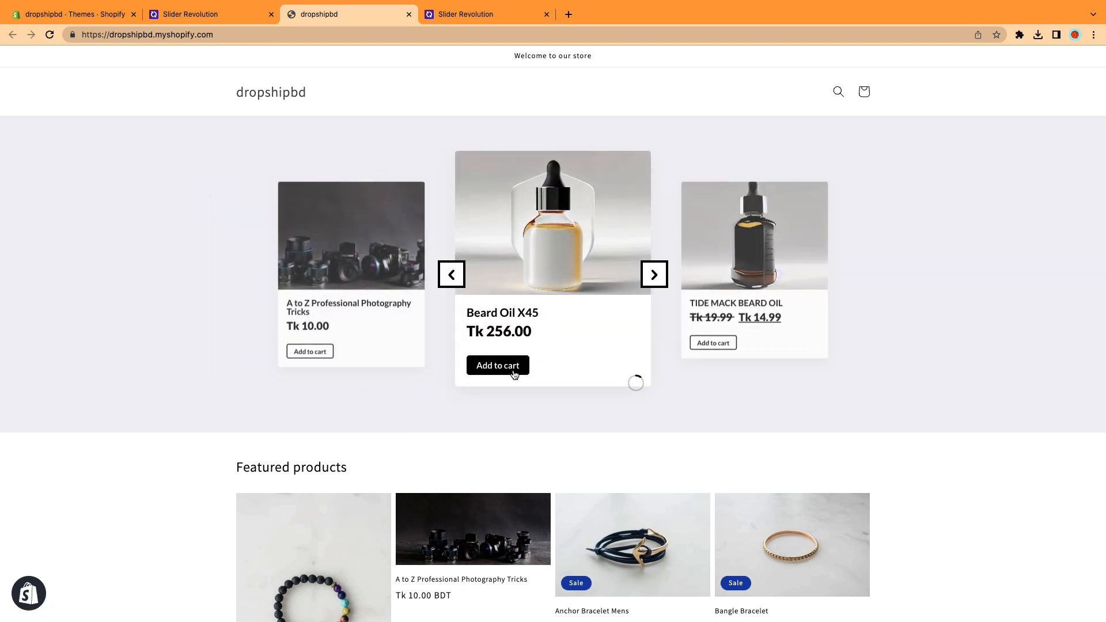
pyautogui.click(652, 274)
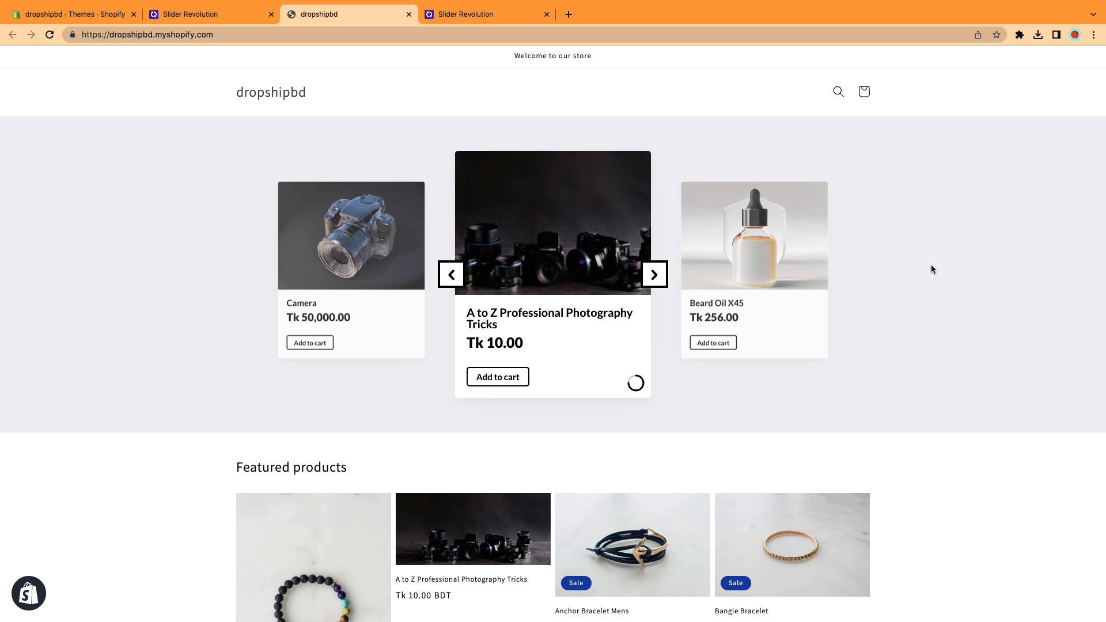
pyautogui.click(652, 274)
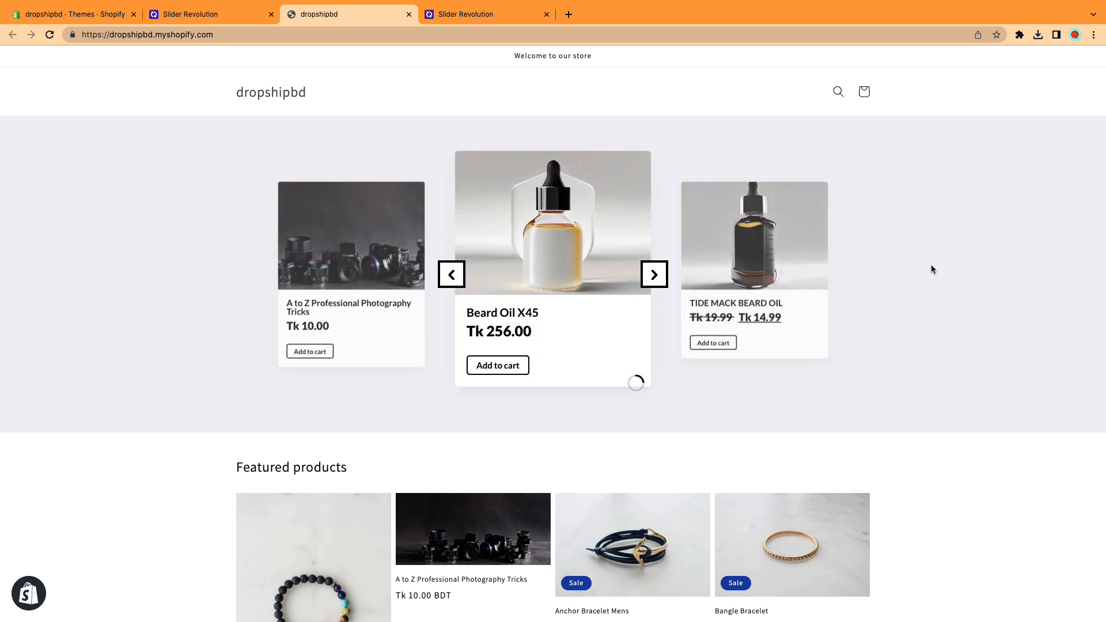